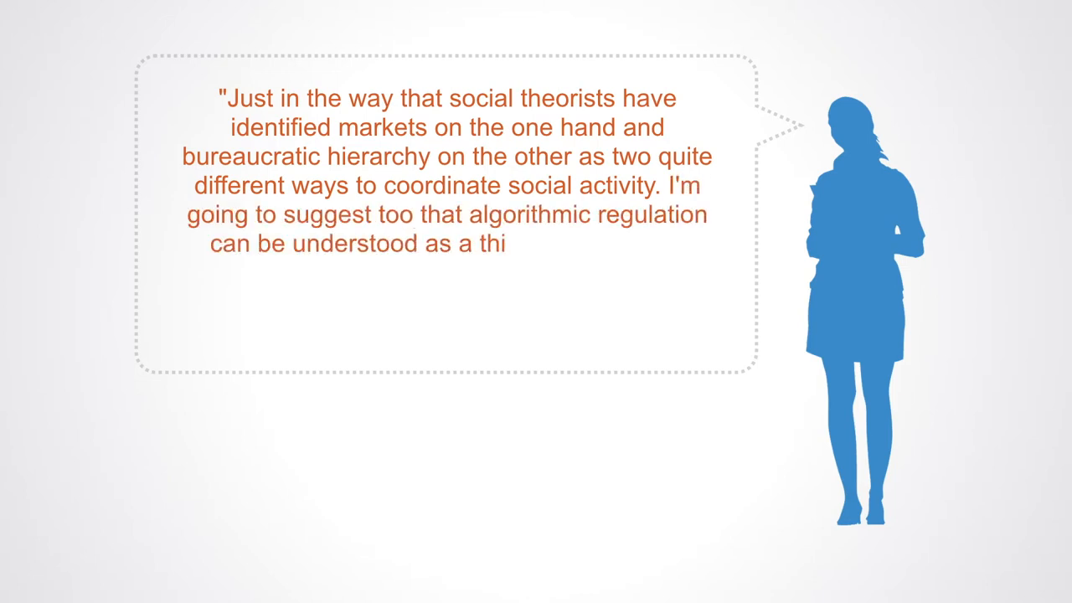
text(rd form of social ordering... it's different)
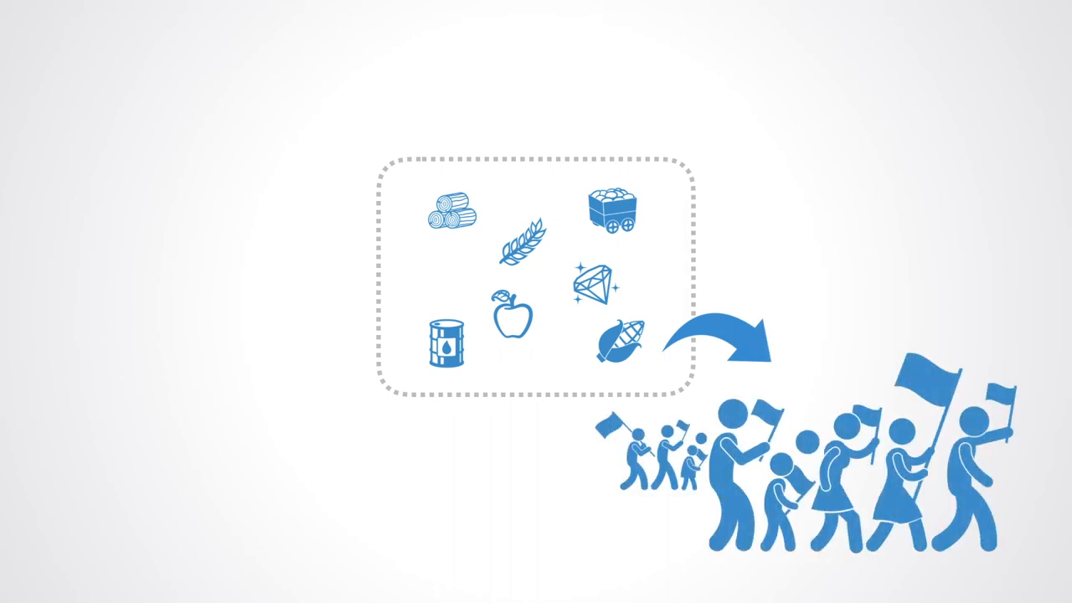
mouse_move(379, 307)
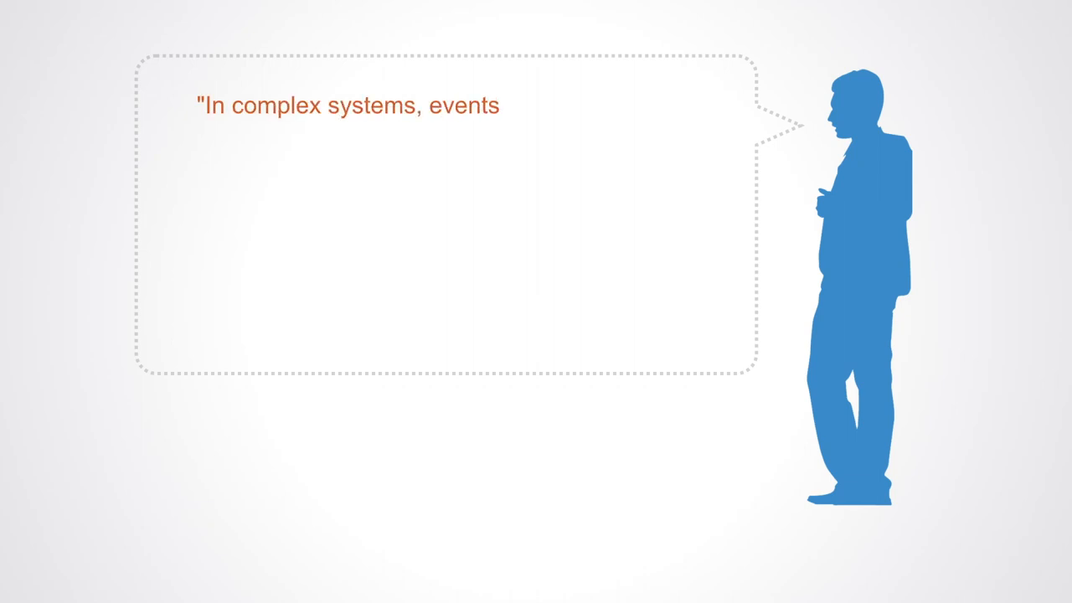
text(far from the median may be more common than we thin)
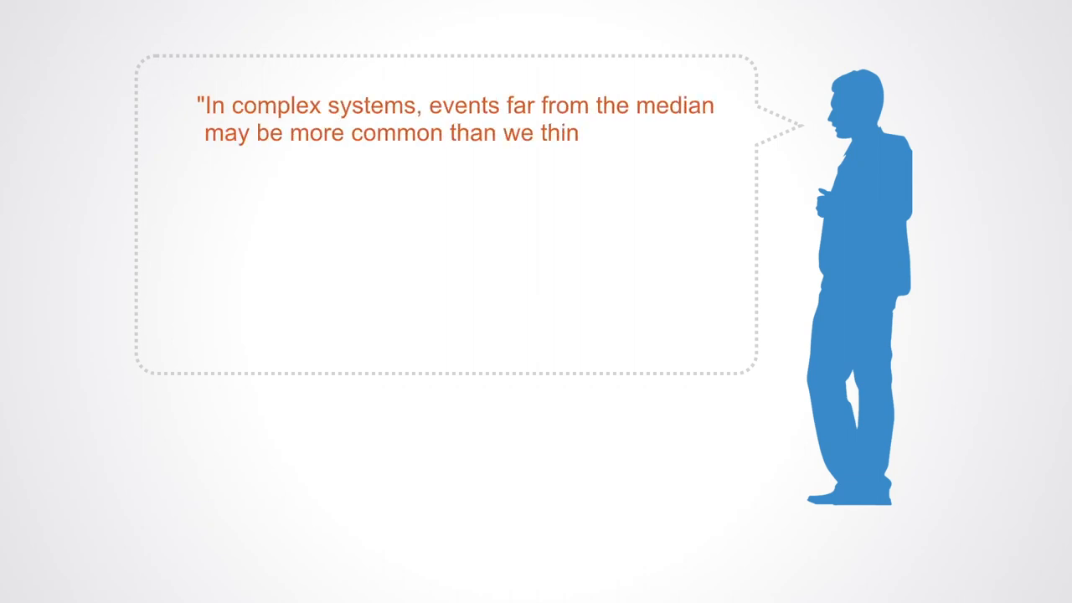
text(k. Tools that assume outliers to be rare can obscu)
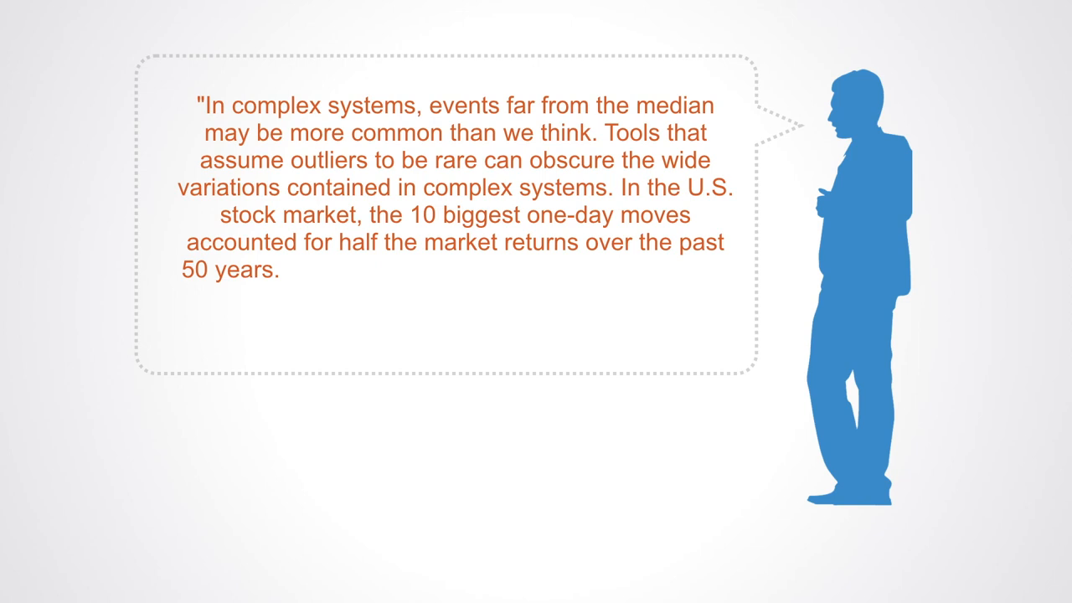
text(Only a handful of analysts entertained the)
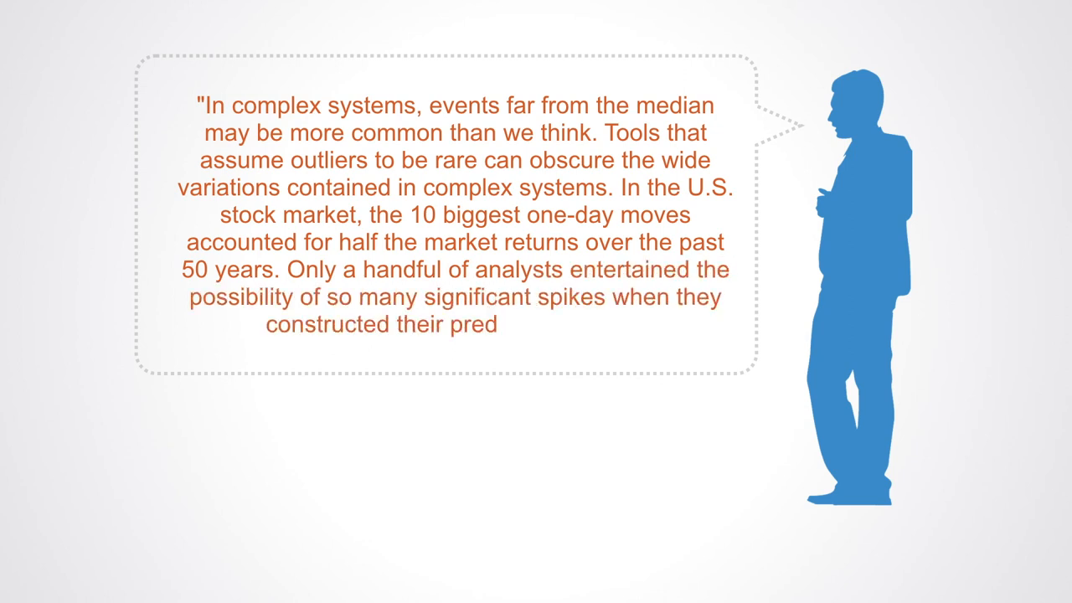
text(ictive models")
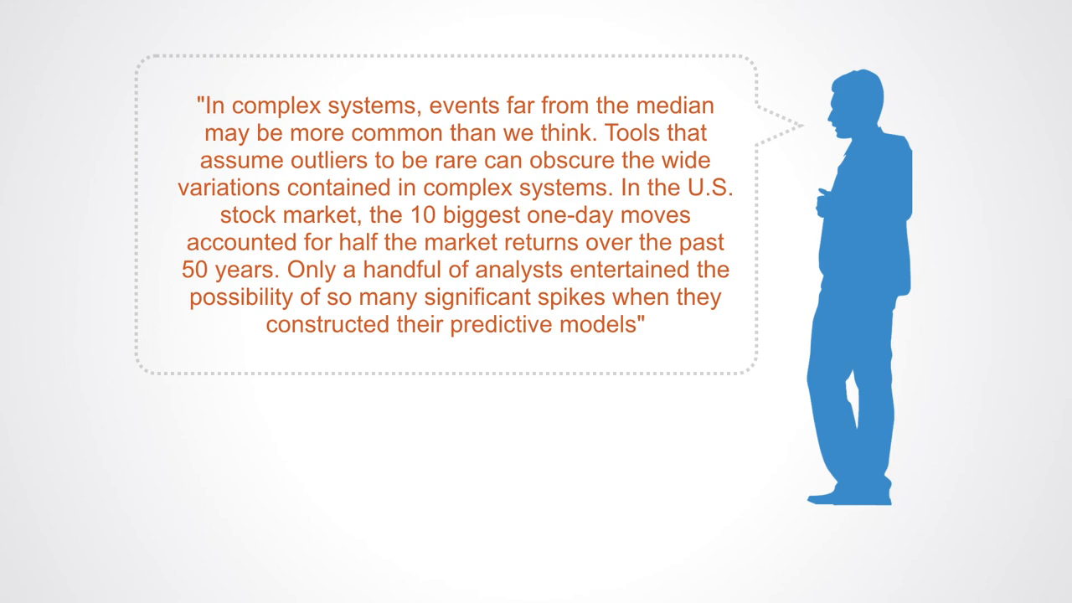